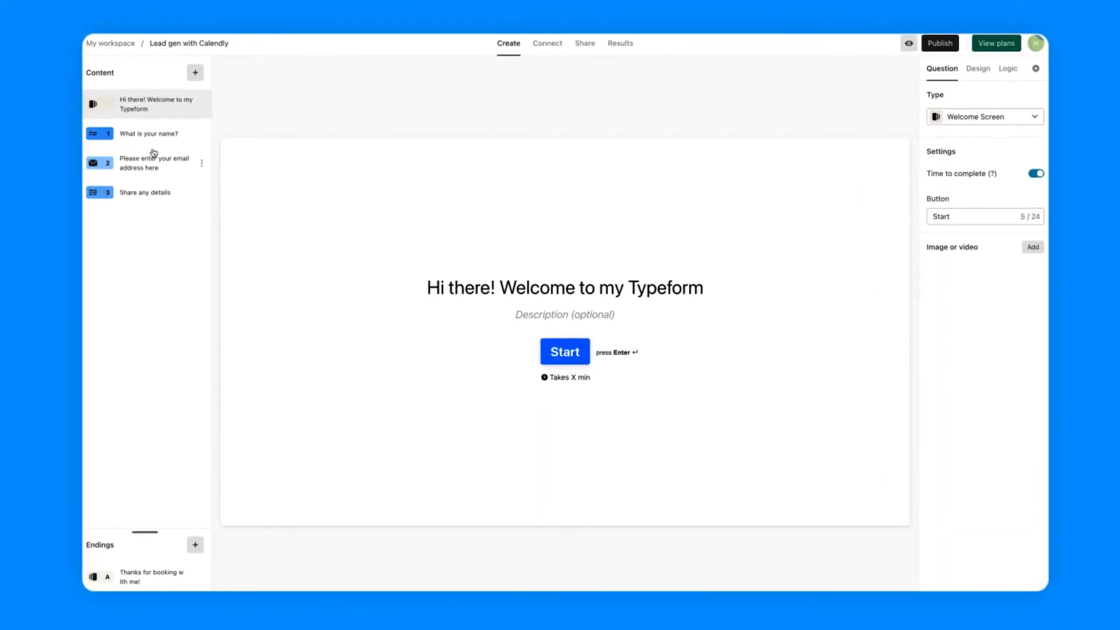
- Review the name and email questions, then open the question-type catalogue to add one
click(148, 133)
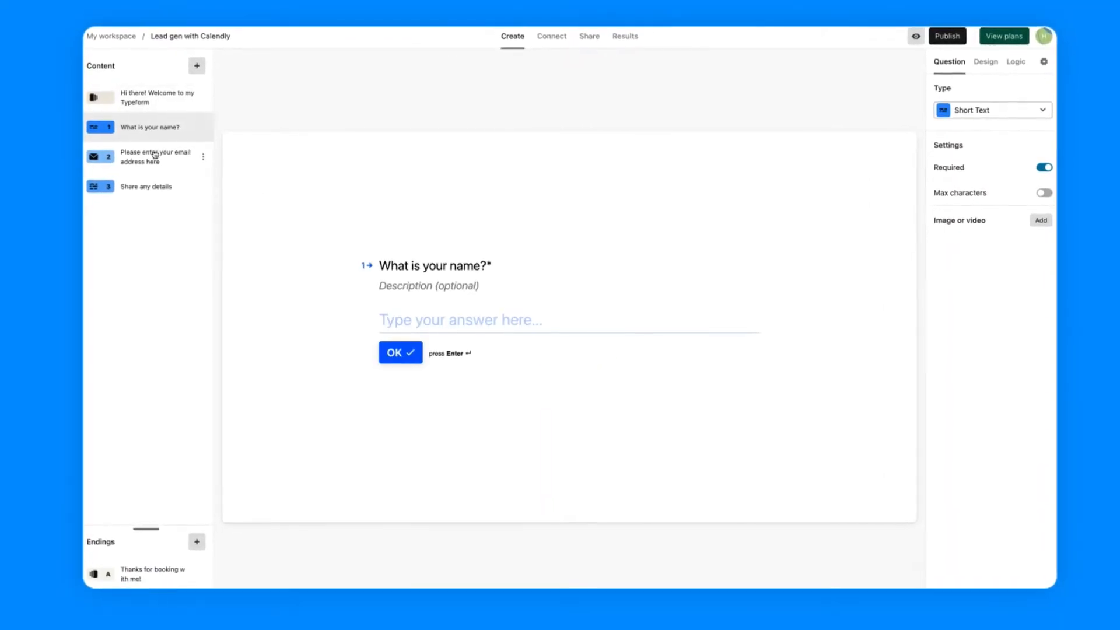
click(143, 156)
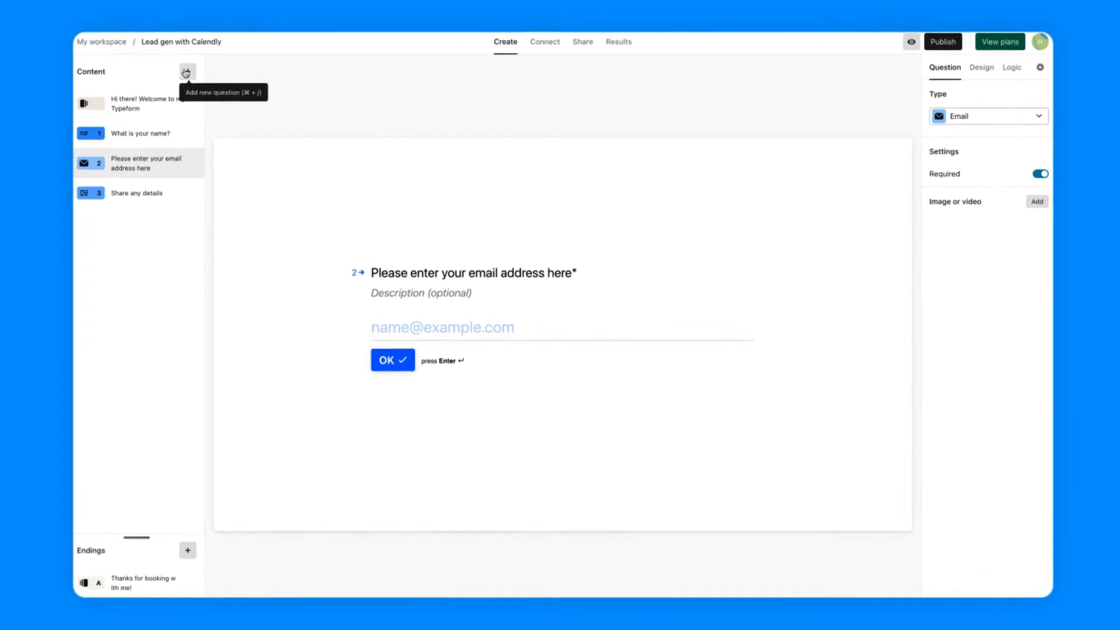
click(186, 72)
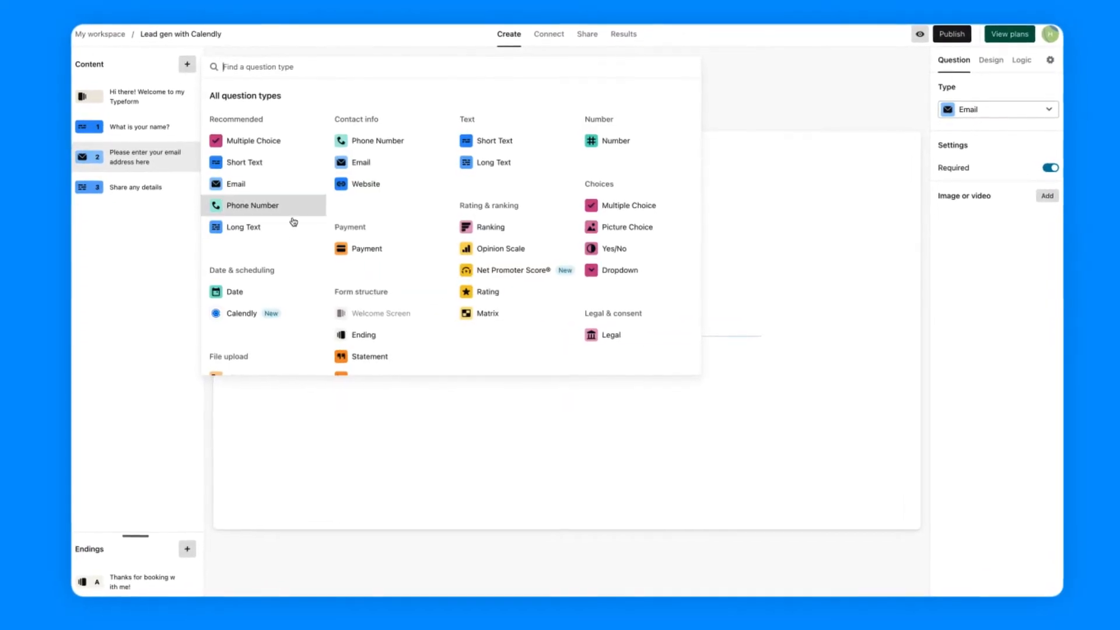
- Add an authenticated Calendly booking question for the 15 Minute Meeting, skipping event details
click(241, 313)
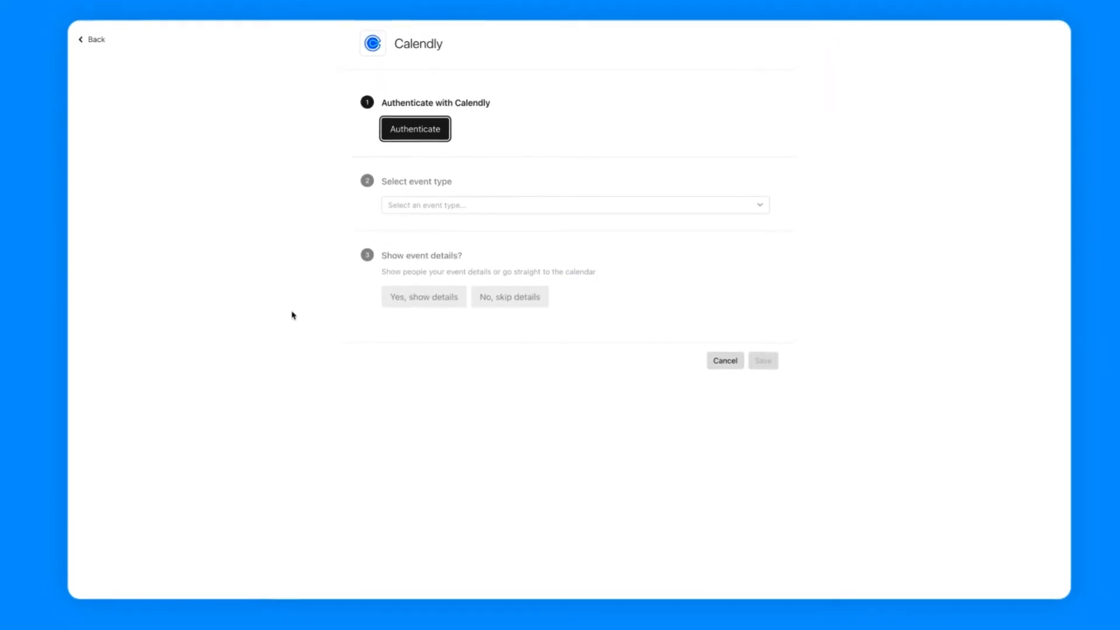
click(415, 128)
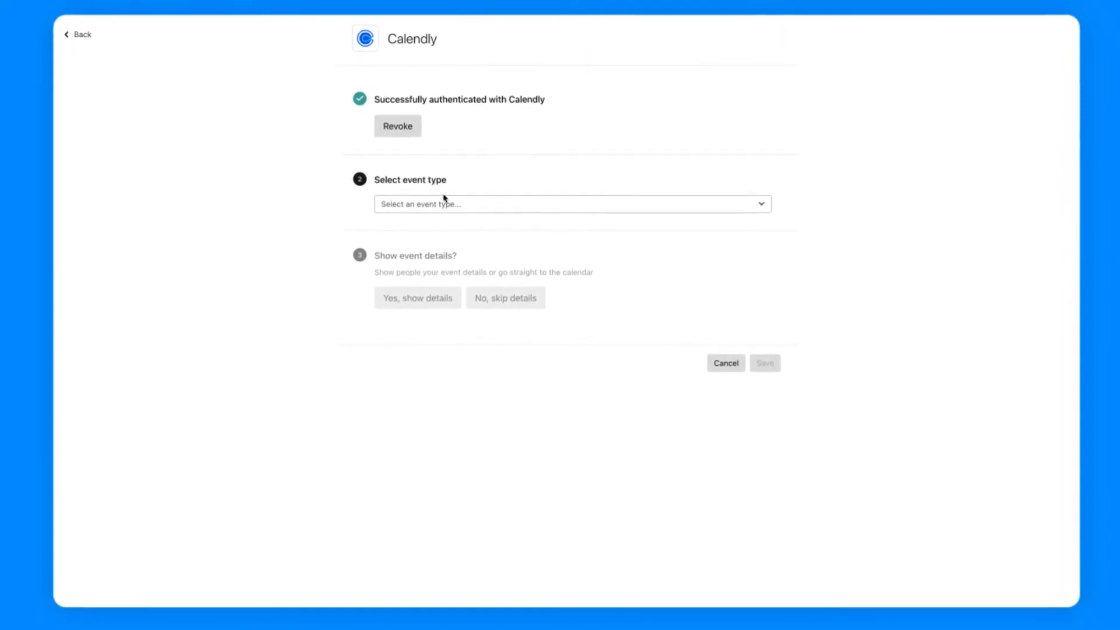
click(572, 203)
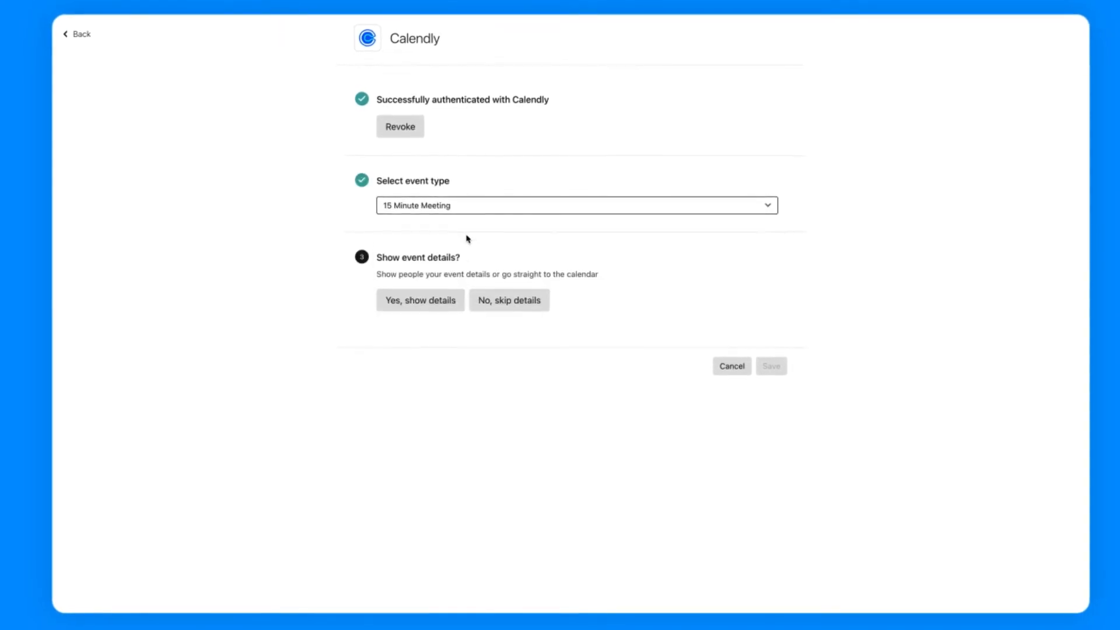
click(509, 300)
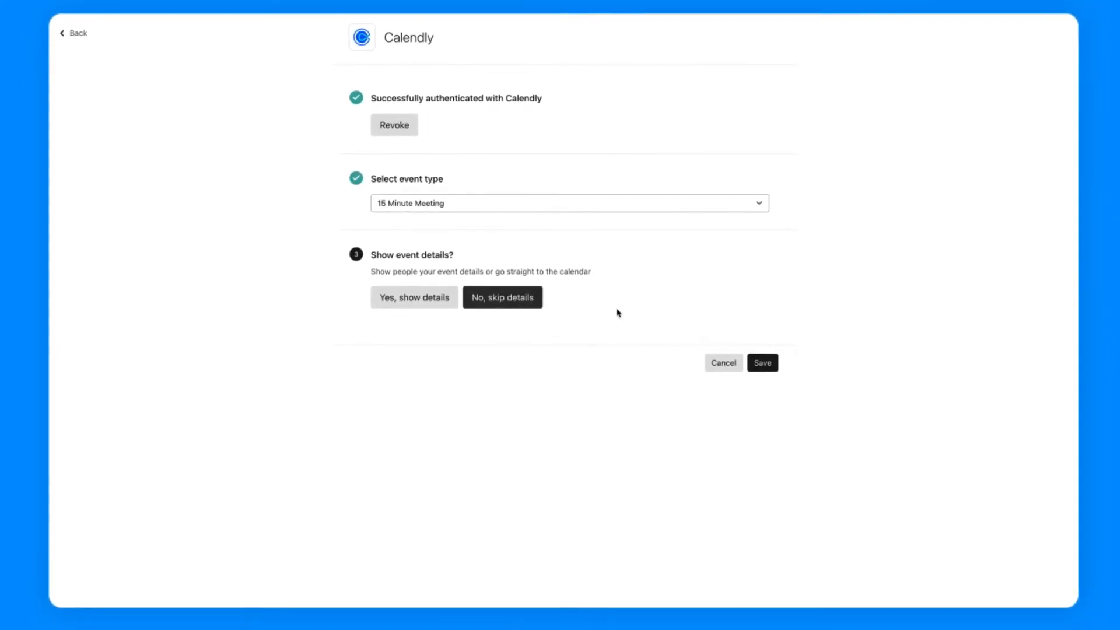
click(761, 363)
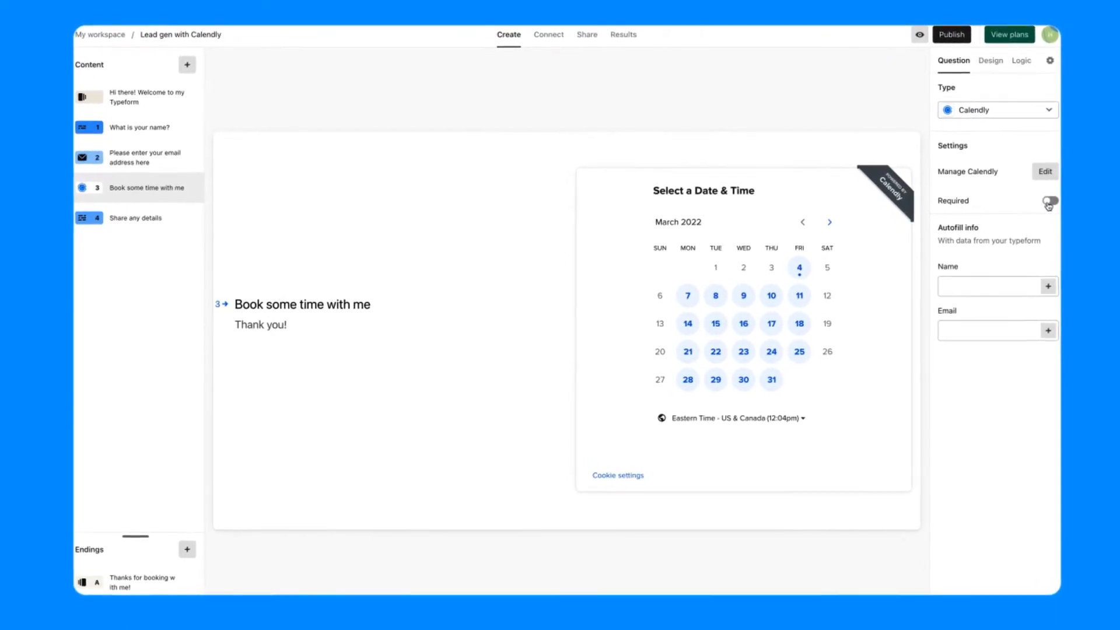
- Make the booking question required and autofill name and email from earlier answers
click(1049, 201)
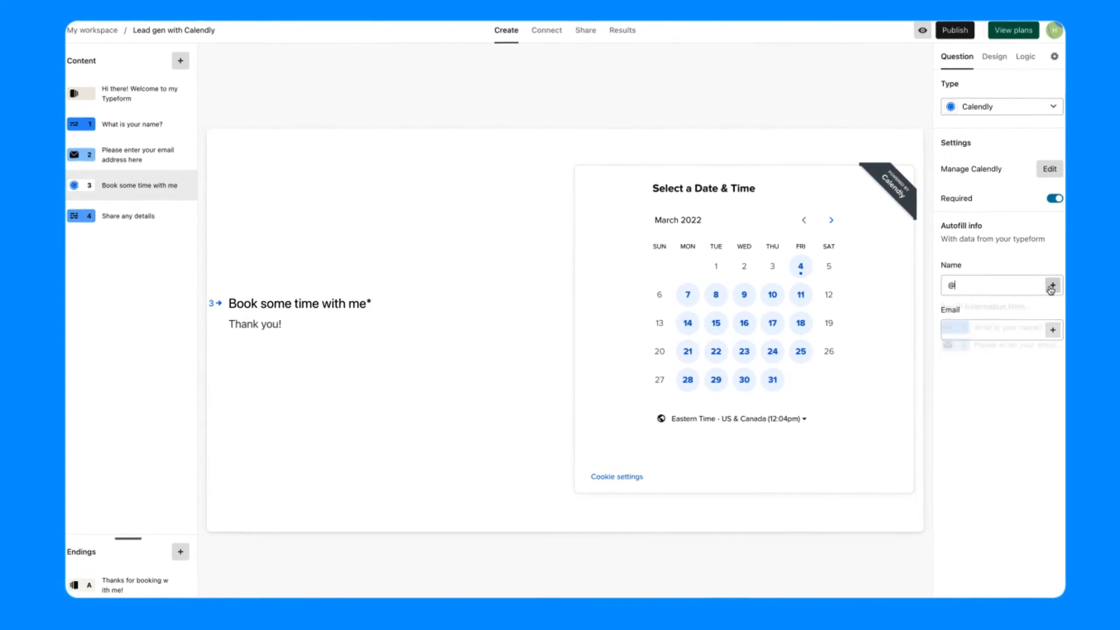
click(1050, 285)
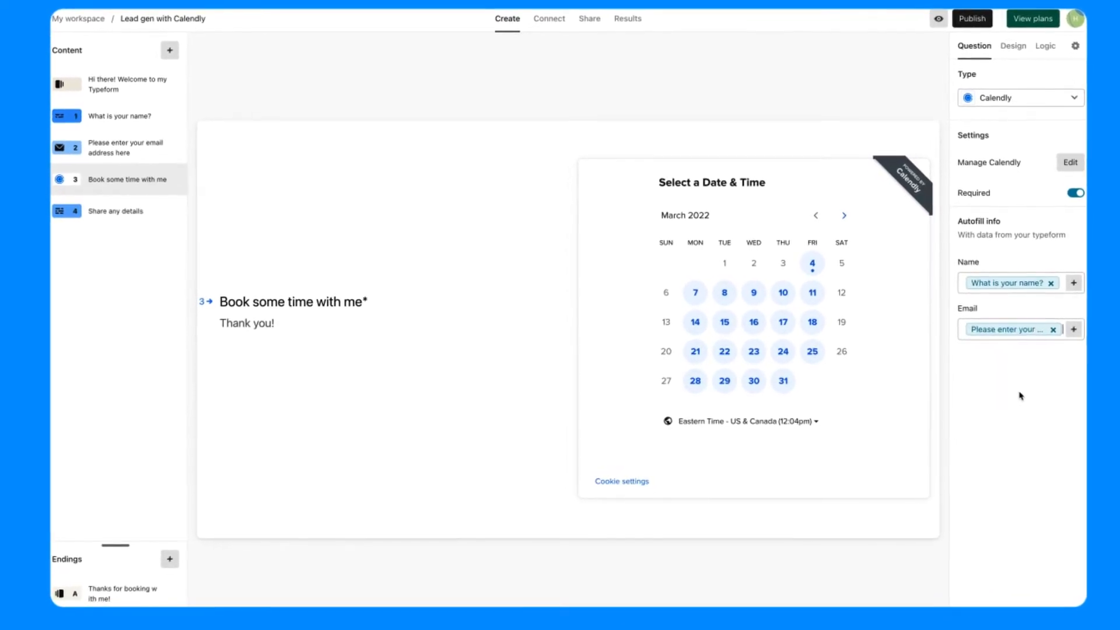
mouse_move(972, 18)
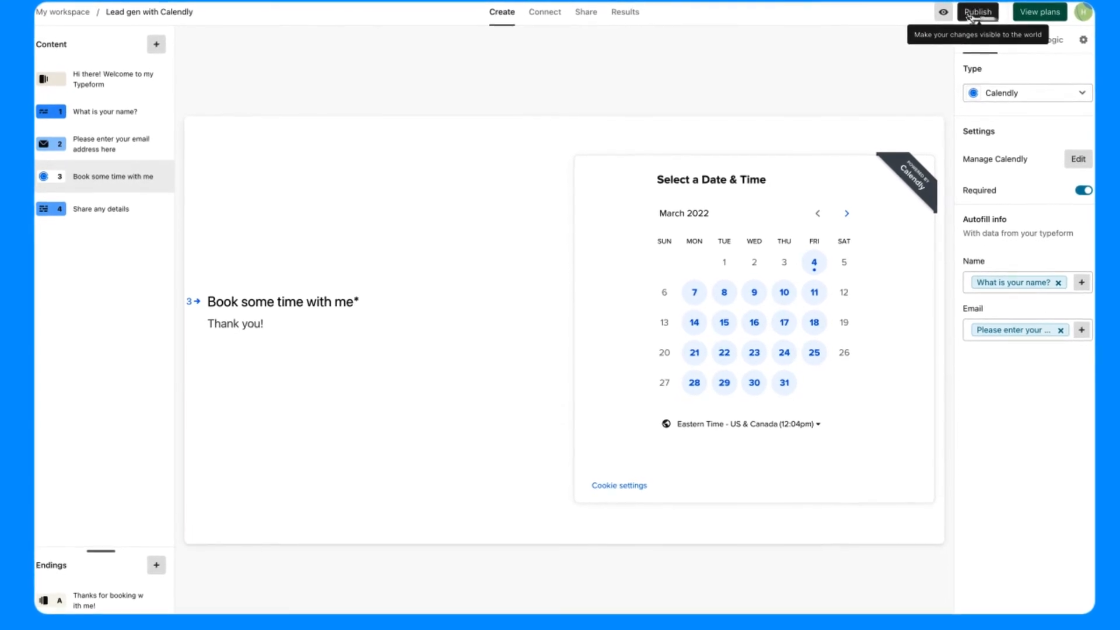
- Publish the form and launch its live preview
click(977, 12)
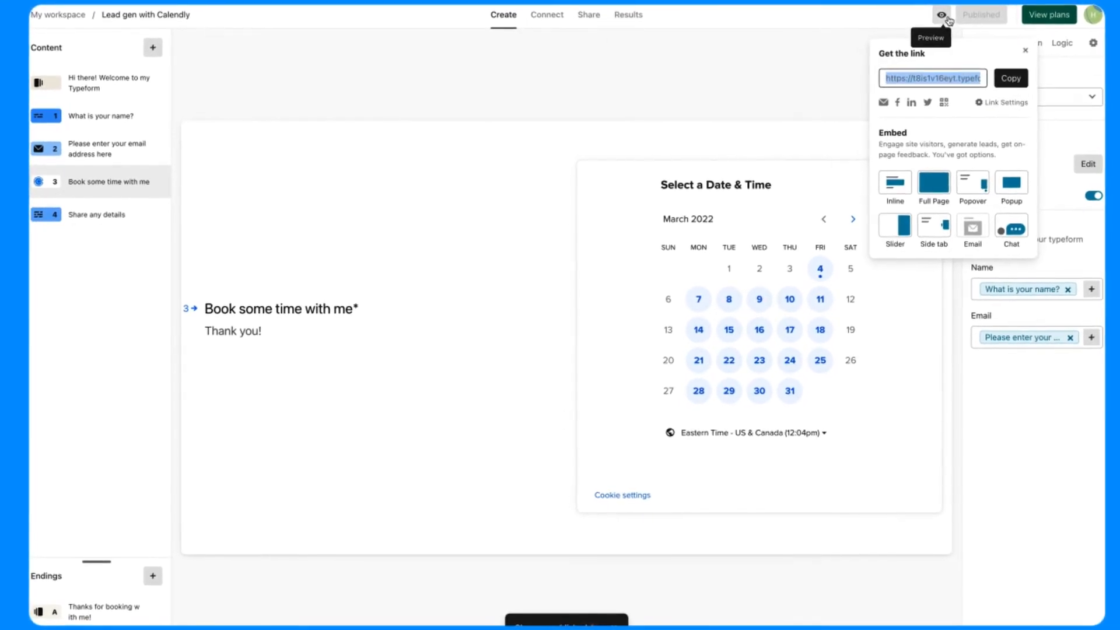
click(942, 14)
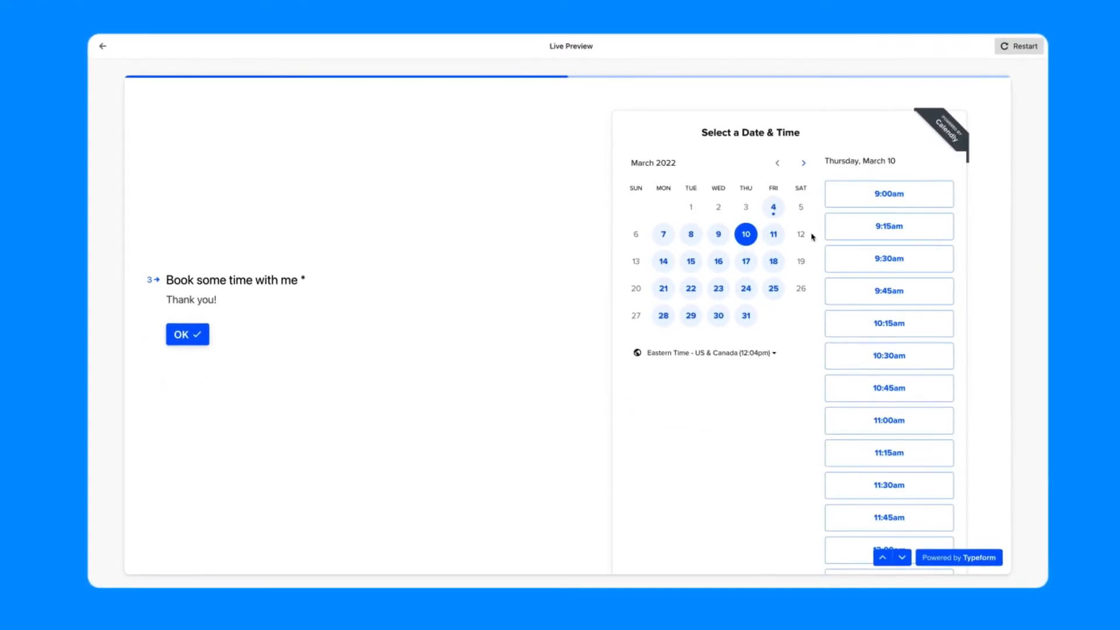
- Book the 10:30am March 10 slot and answer 'Looking forward to it!'
click(888, 356)
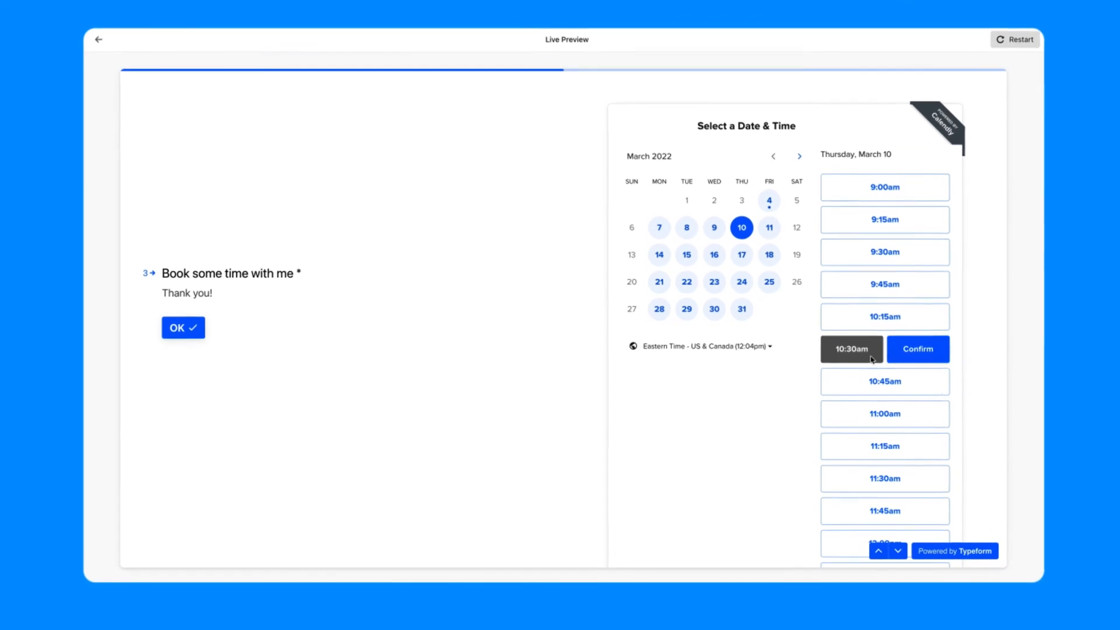
click(917, 349)
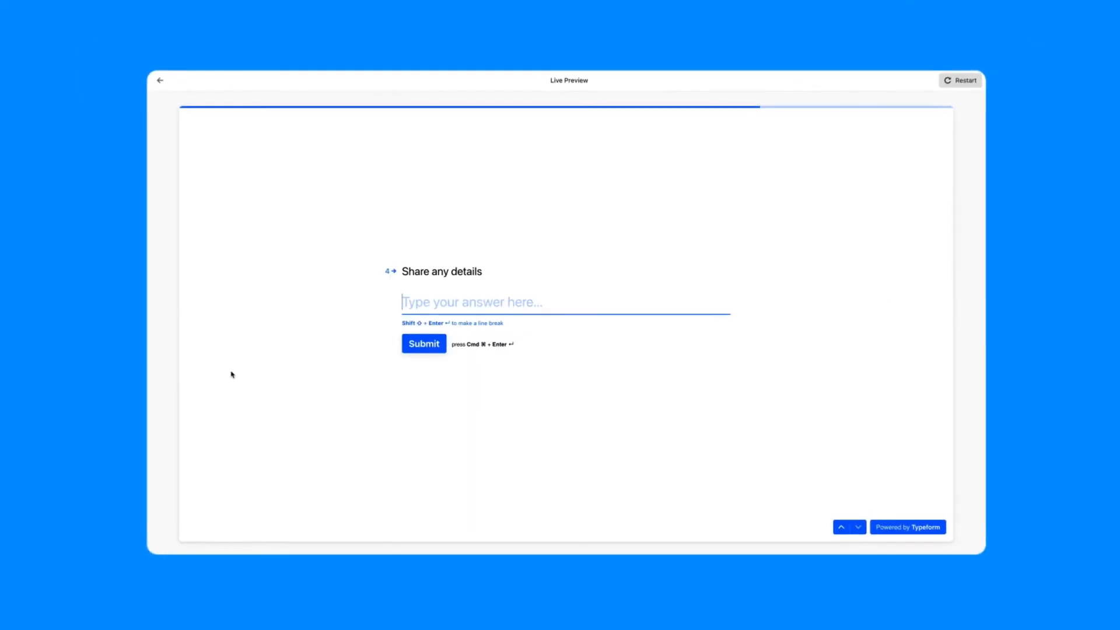
text(Looking forward to it!)
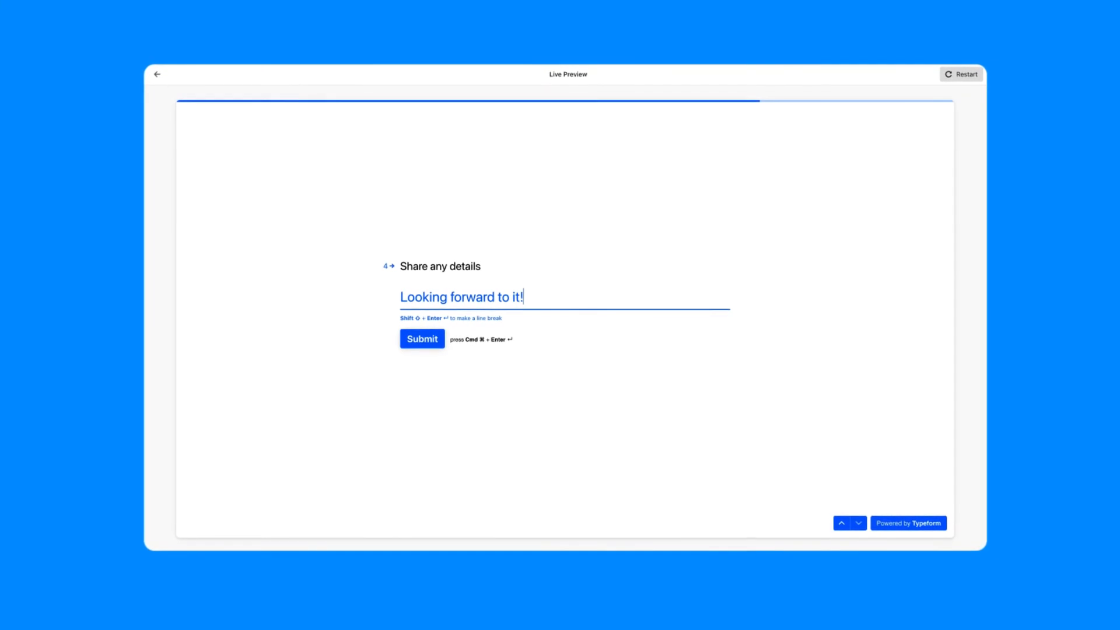